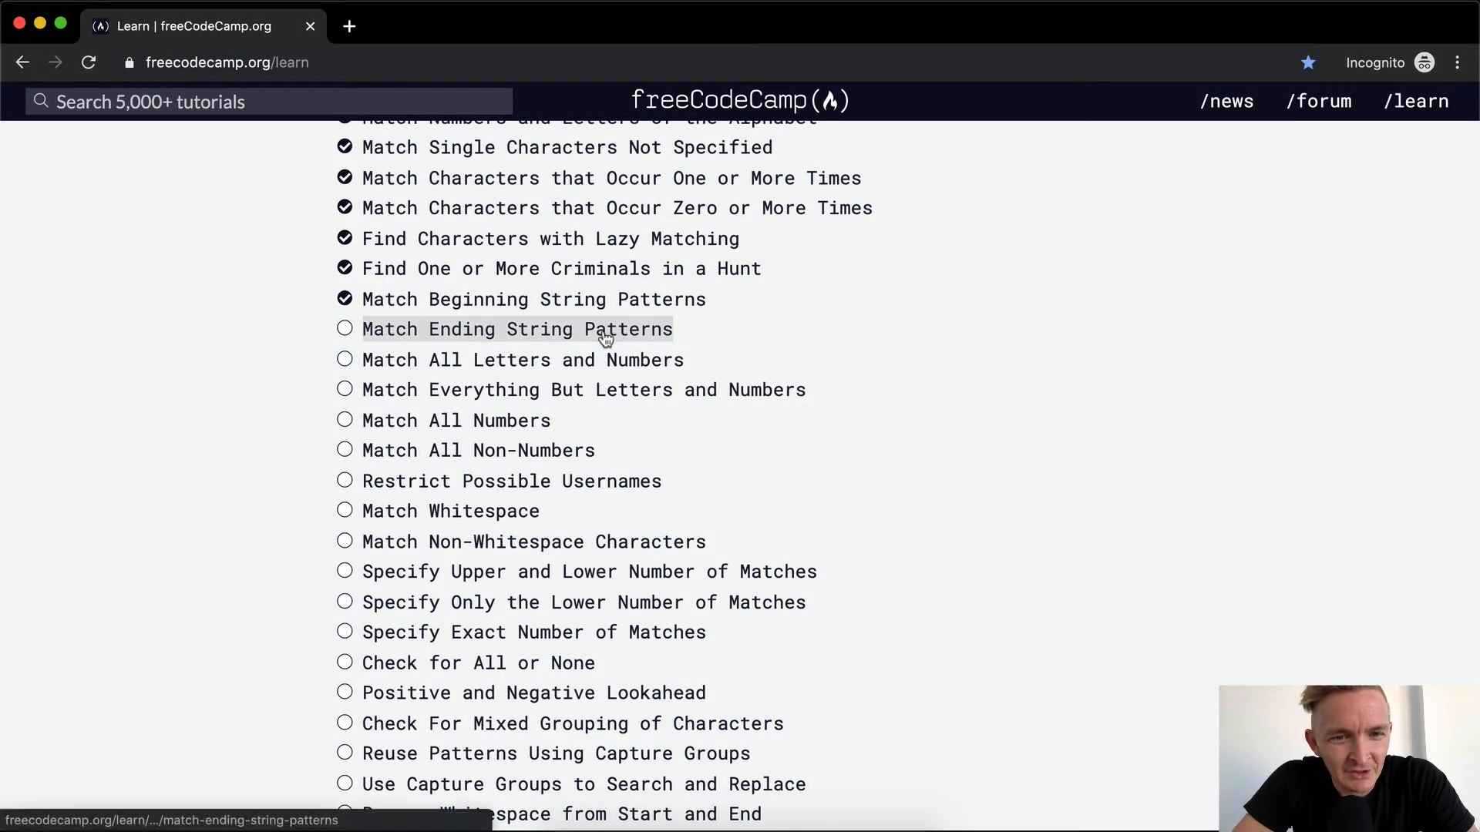
- Open the 'Match Ending String Patterns' challenge from the curriculum list
{"action": "left_click", "coordinate": [518, 329]}
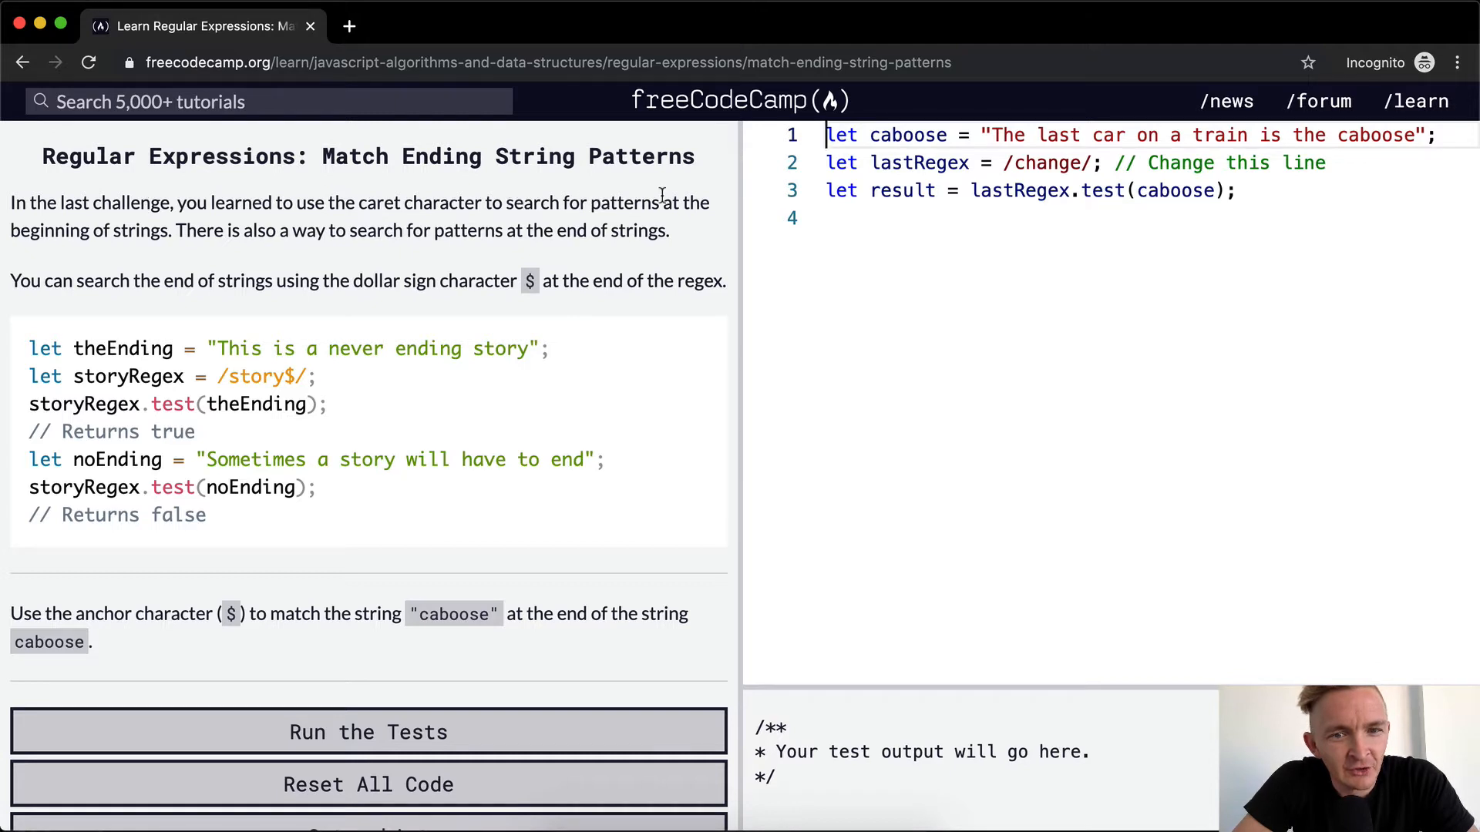
{"action": "mouse_move", "coordinate": [226, 236]}
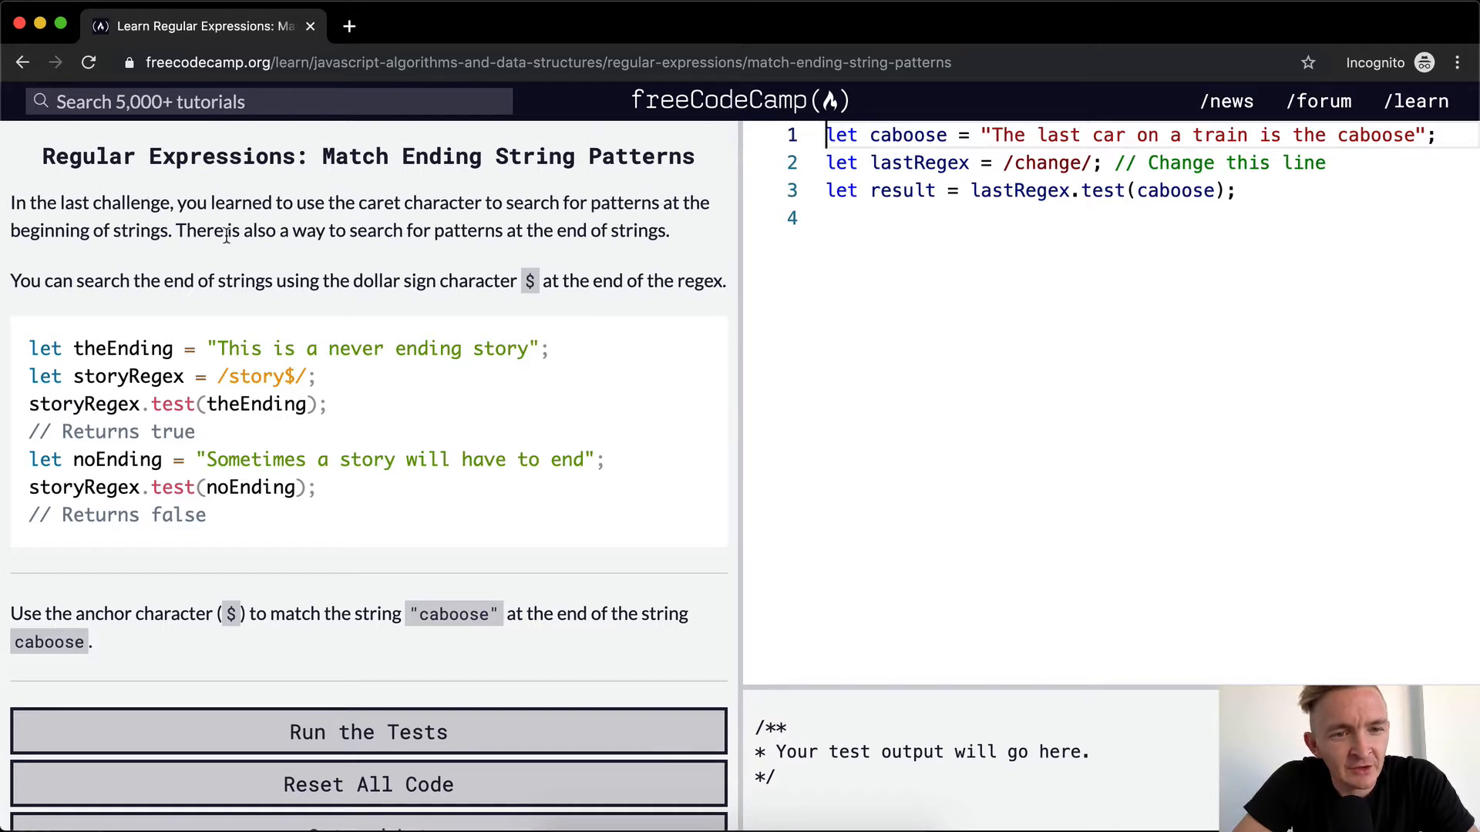
{"action": "mouse_move", "coordinate": [73, 307]}
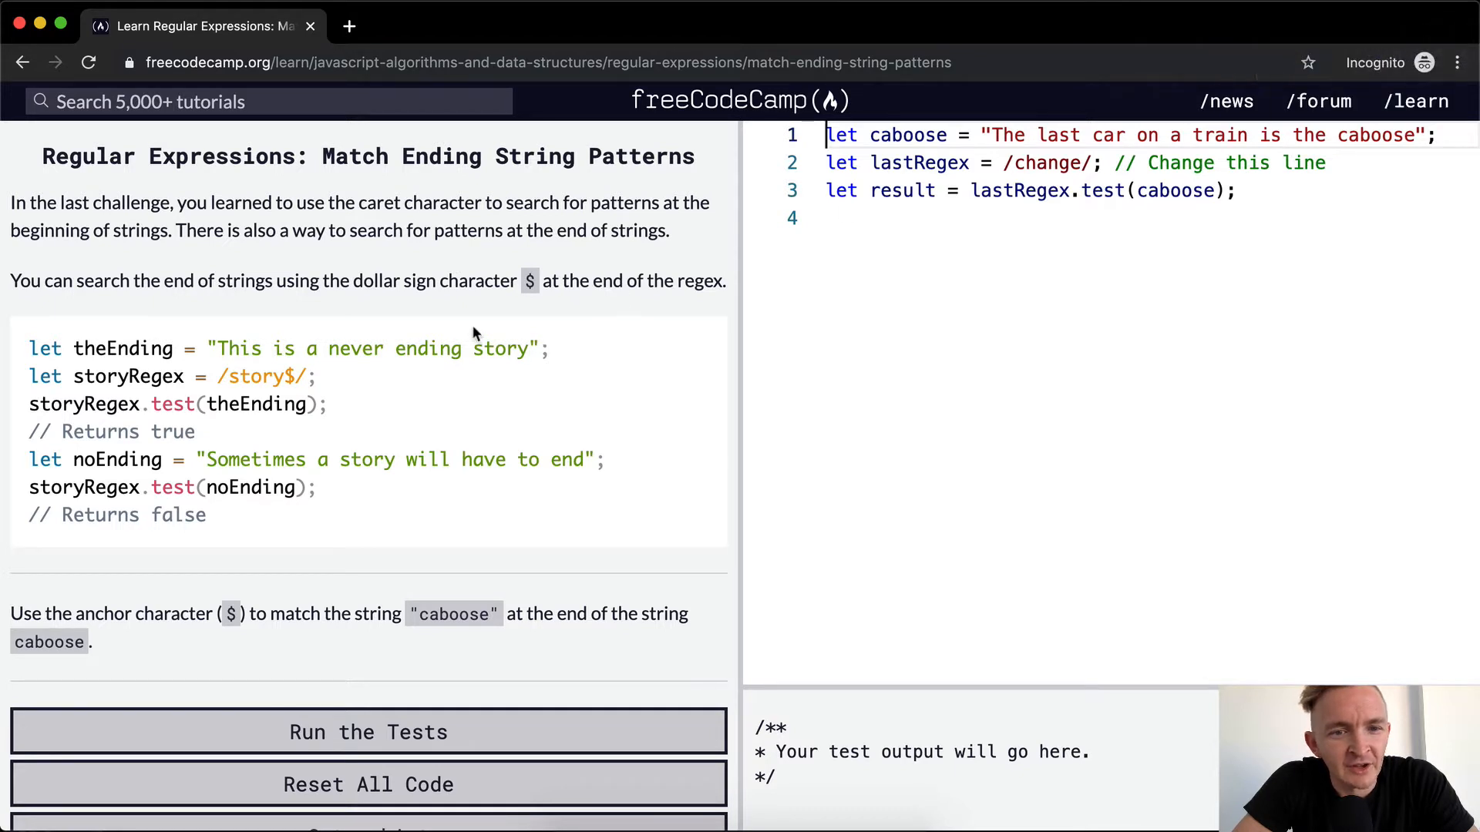
{"action": "mouse_move", "coordinate": [531, 303]}
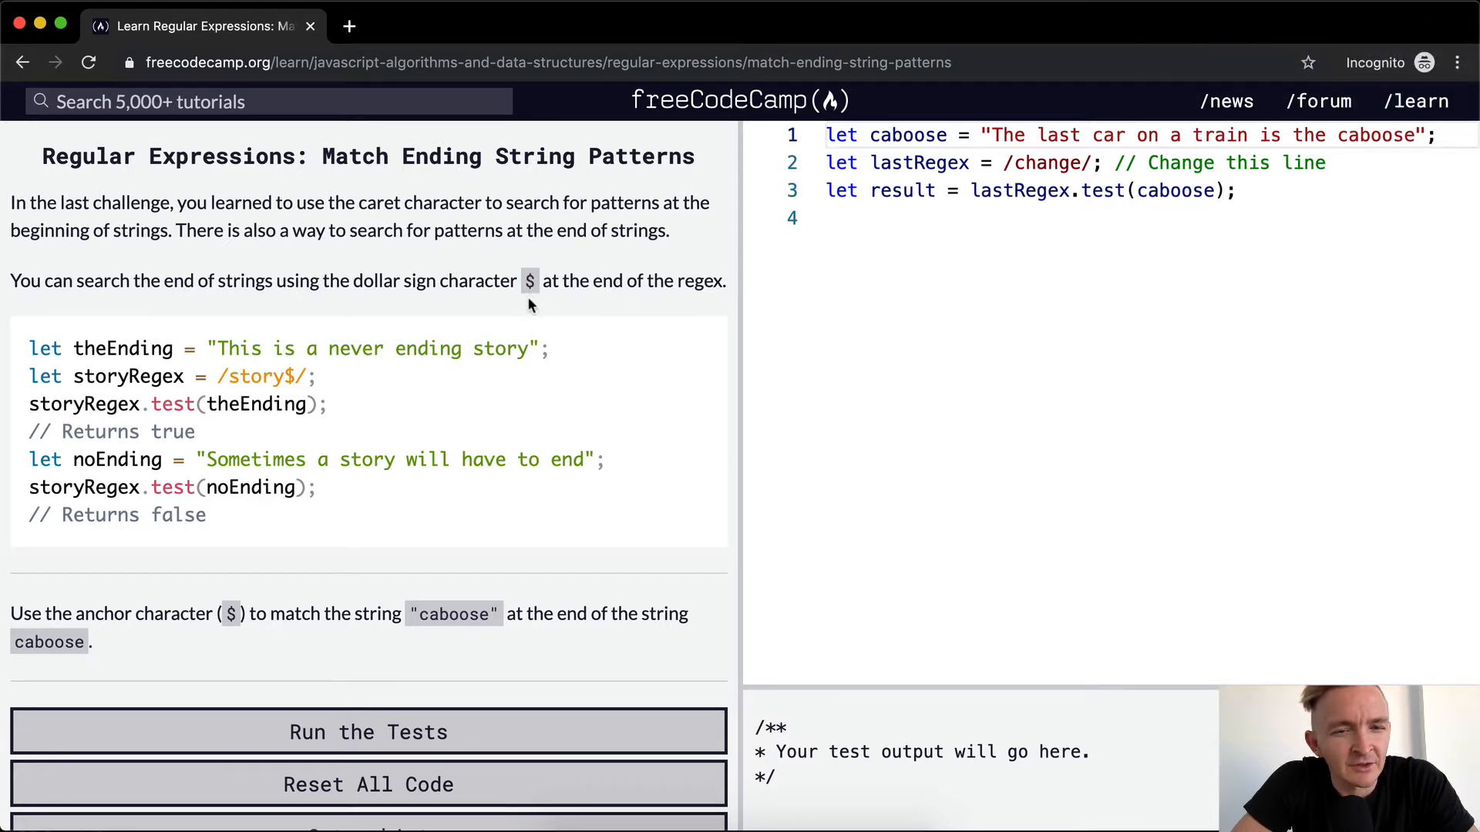
{"action": "scroll", "scroll_direction": "down", "scroll_amount": 3}
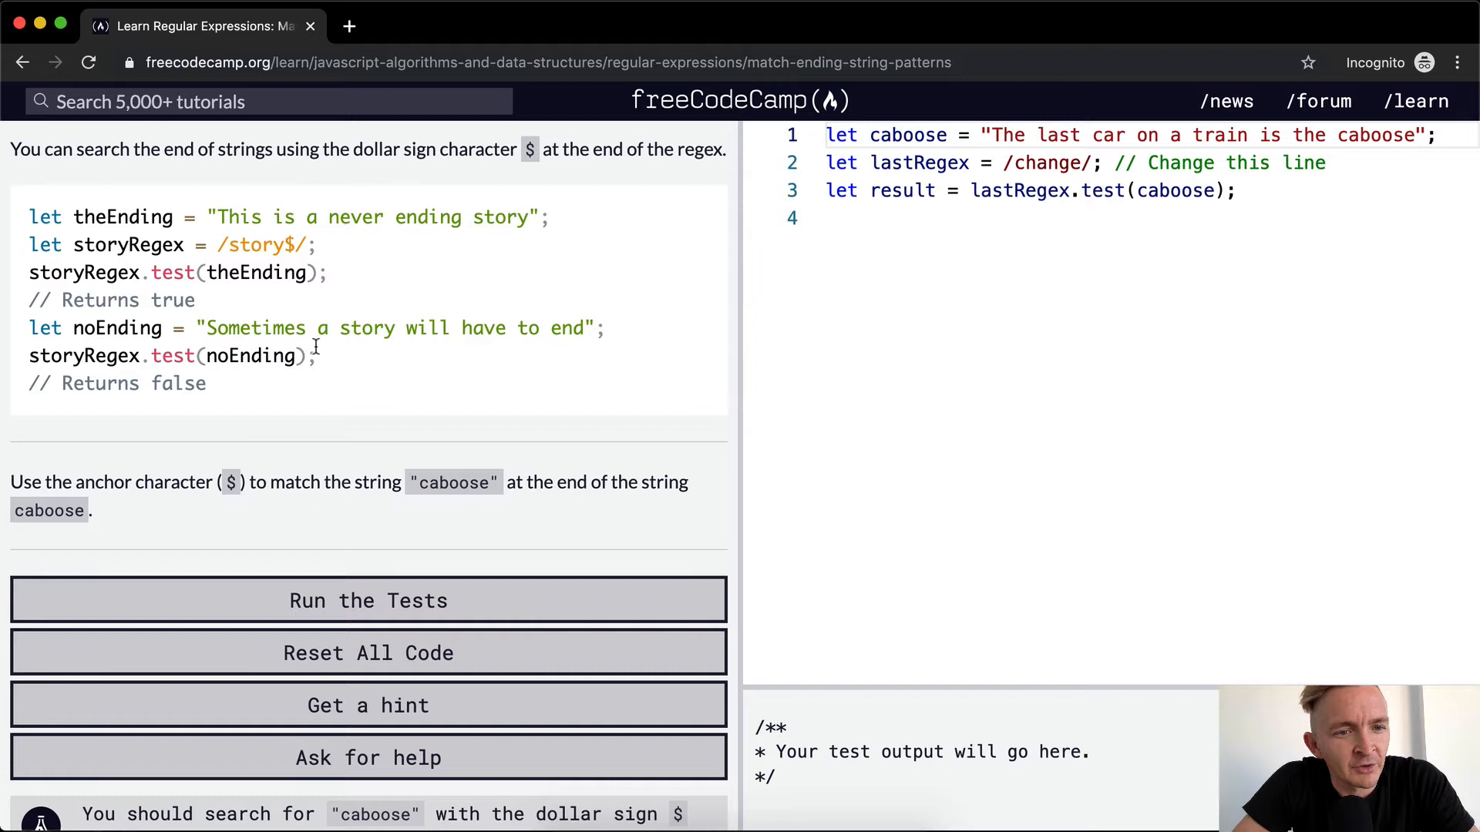
{"action": "double_click", "coordinate": [106, 328]}
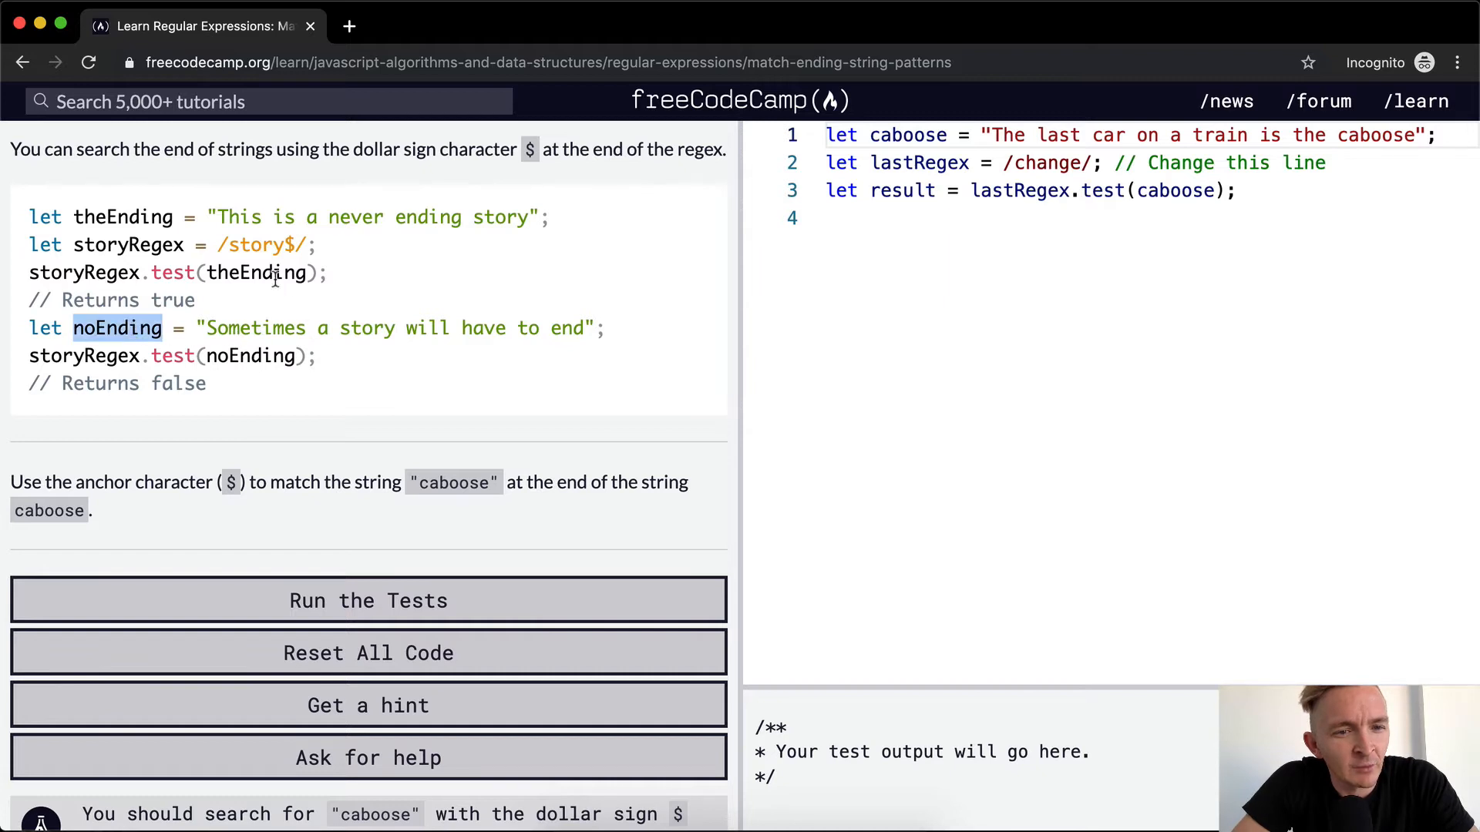
{"action": "double_click", "coordinate": [366, 328]}
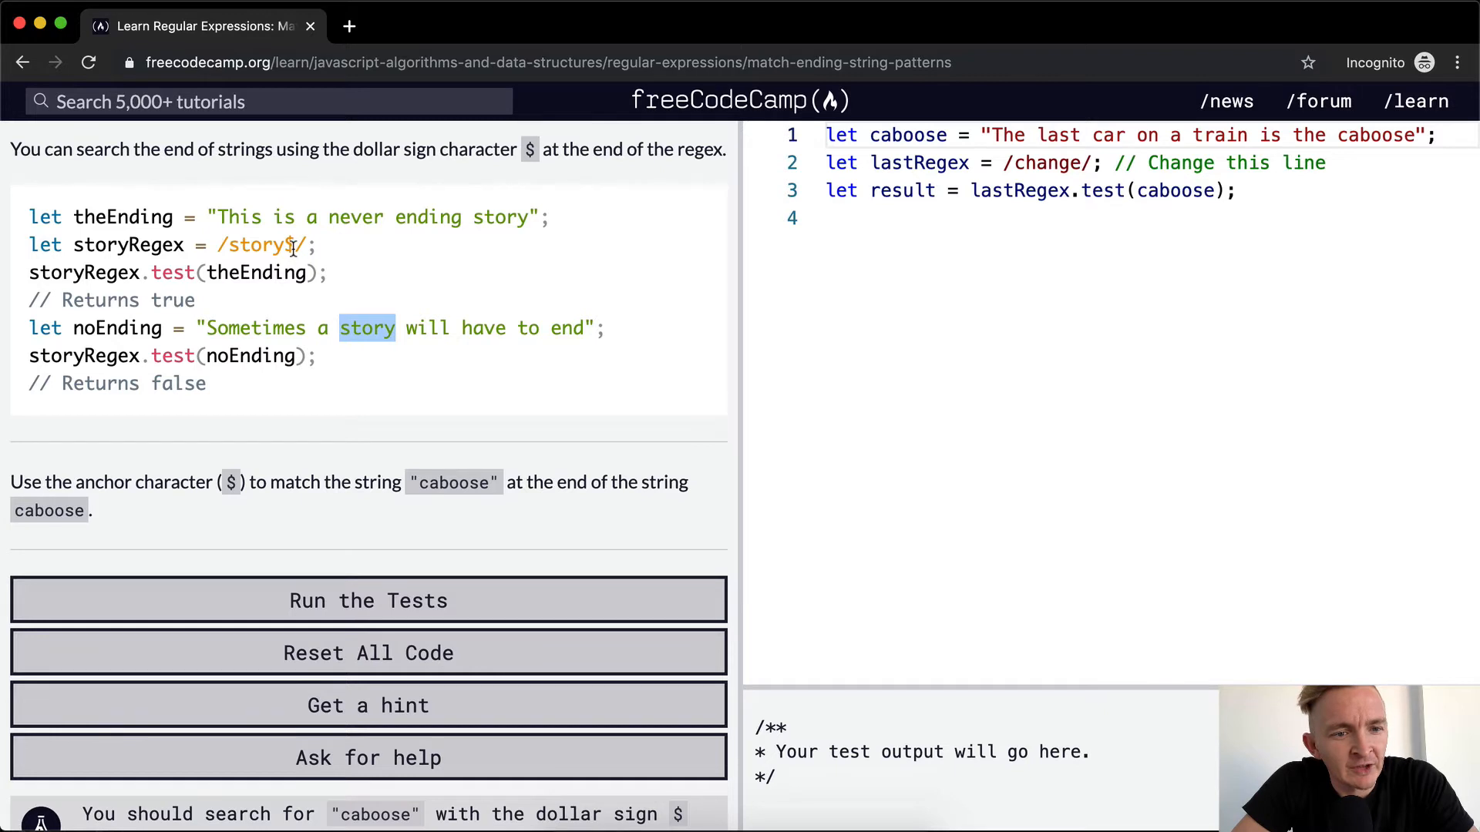
{"action": "double_click", "coordinate": [128, 245]}
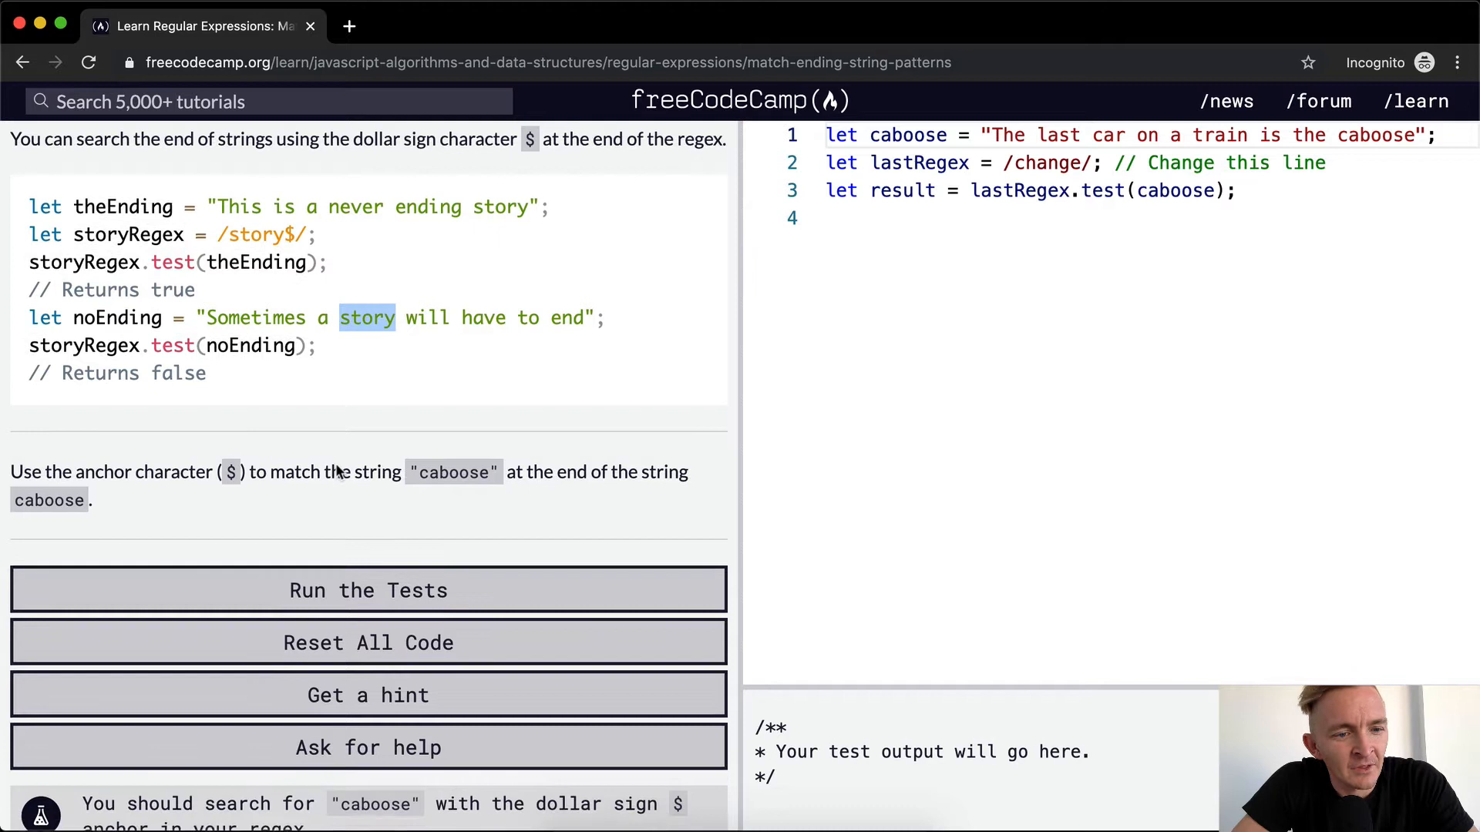
{"action": "scroll", "scroll_direction": "down", "scroll_amount": 3}
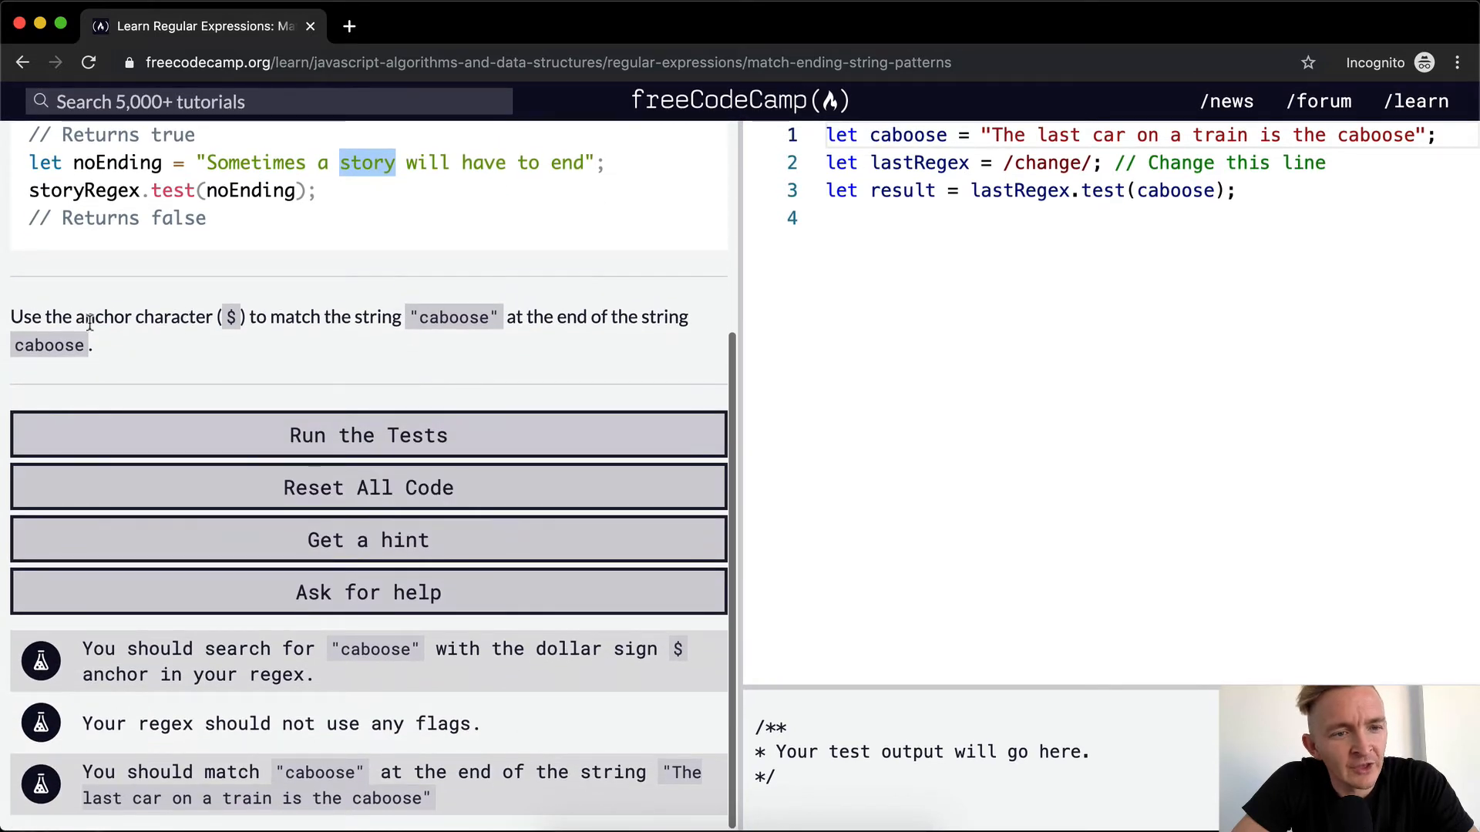
{"action": "mouse_move", "coordinate": [345, 323]}
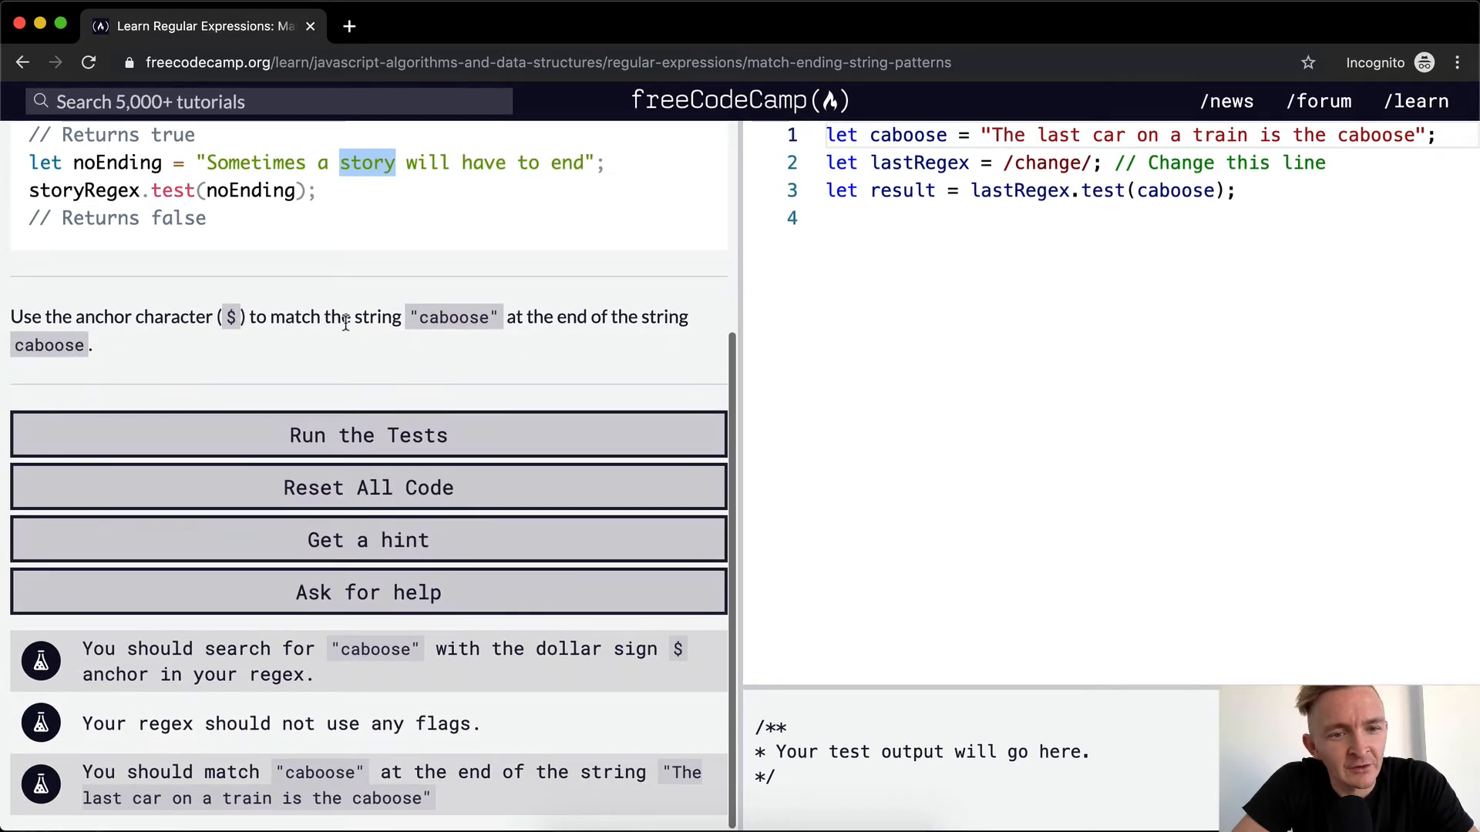
{"action": "mouse_move", "coordinate": [545, 338]}
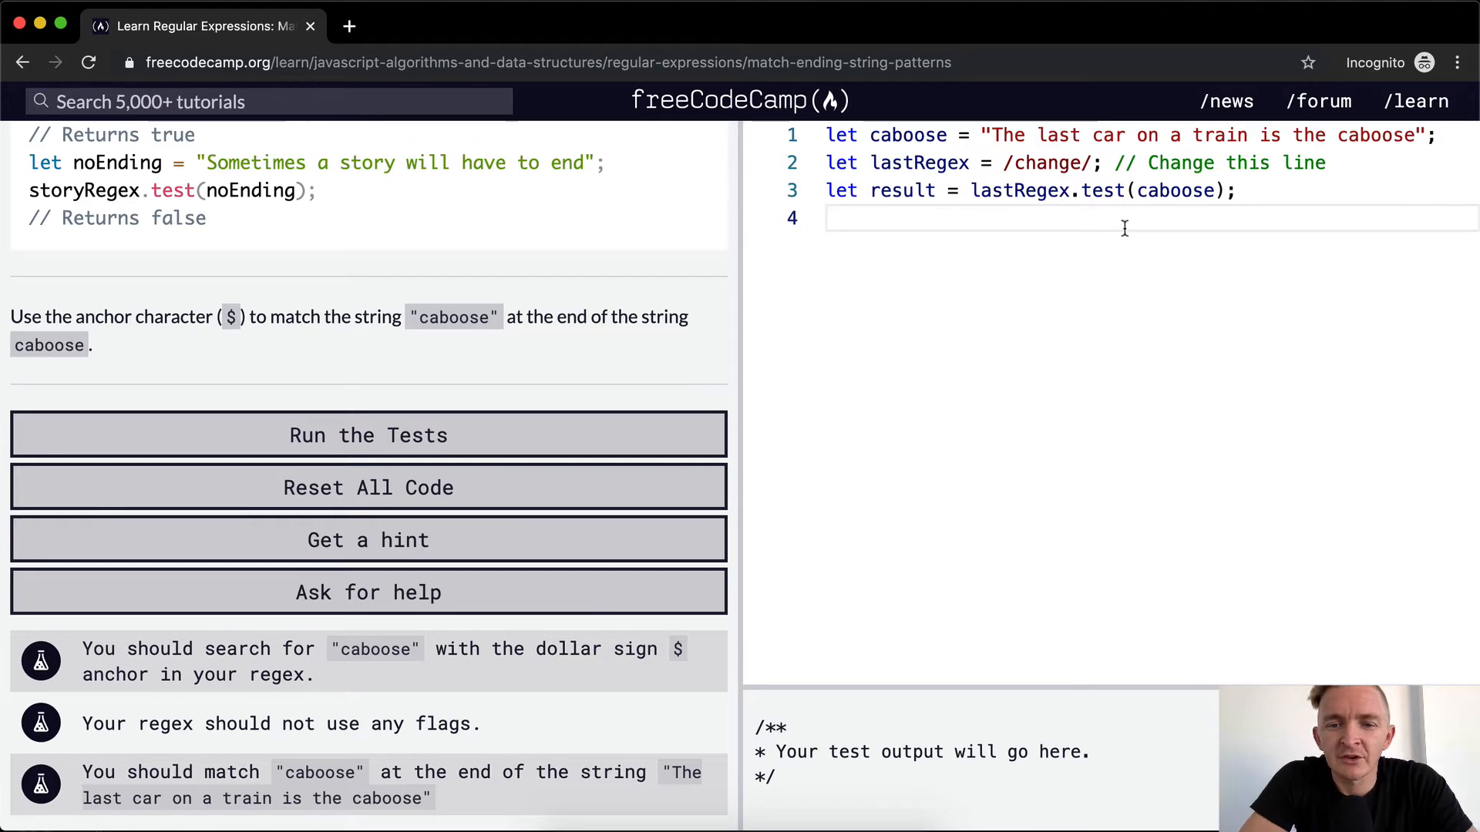
- Add console.log(result); on line 4, then replace the caboose string's sentence with 'change'
{"action": "type", "text": "console.log(r"}
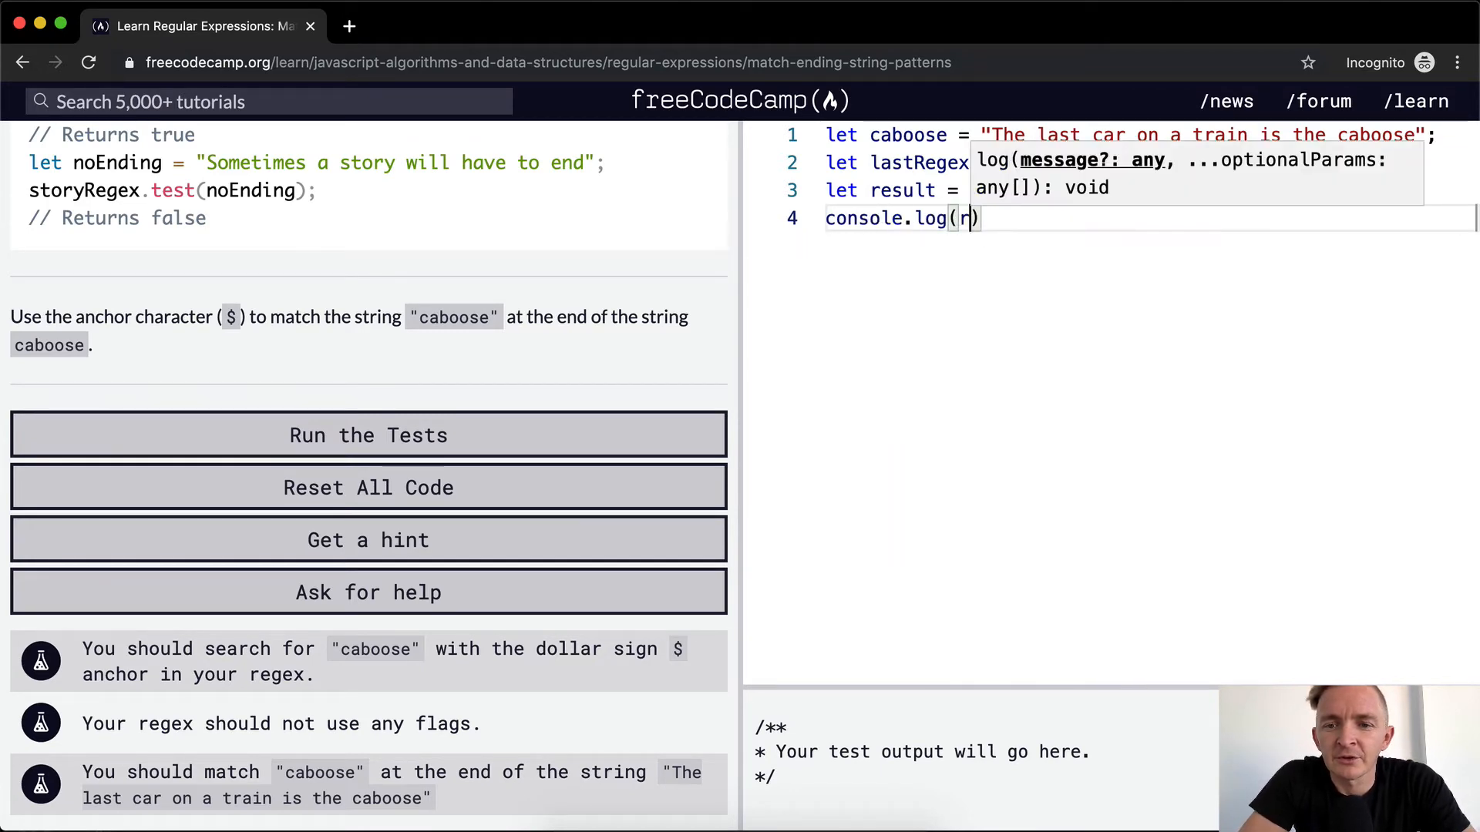
{"action": "type", "text": "esult);"}
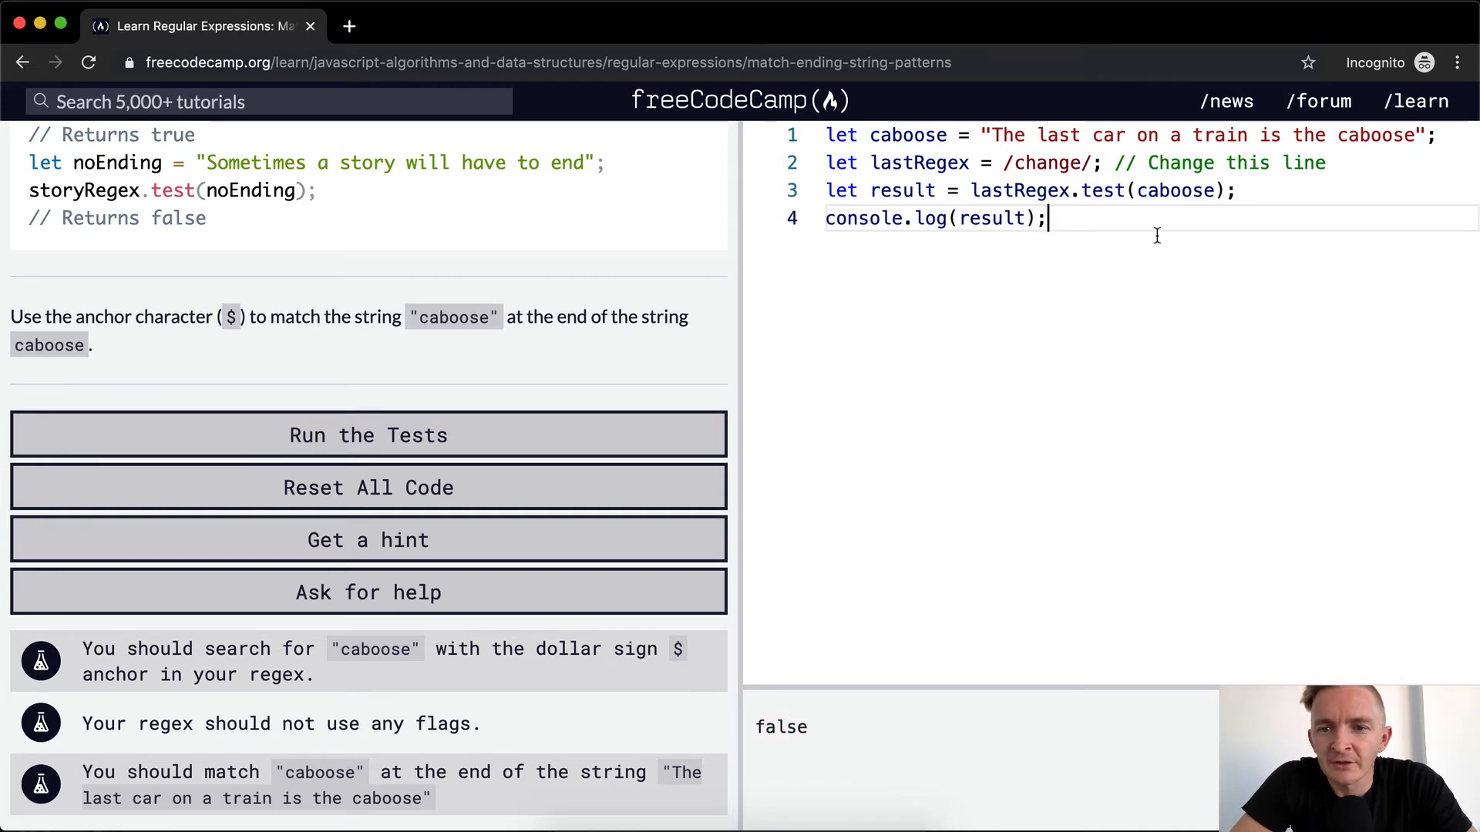
{"action": "mouse_move", "coordinate": [1045, 163]}
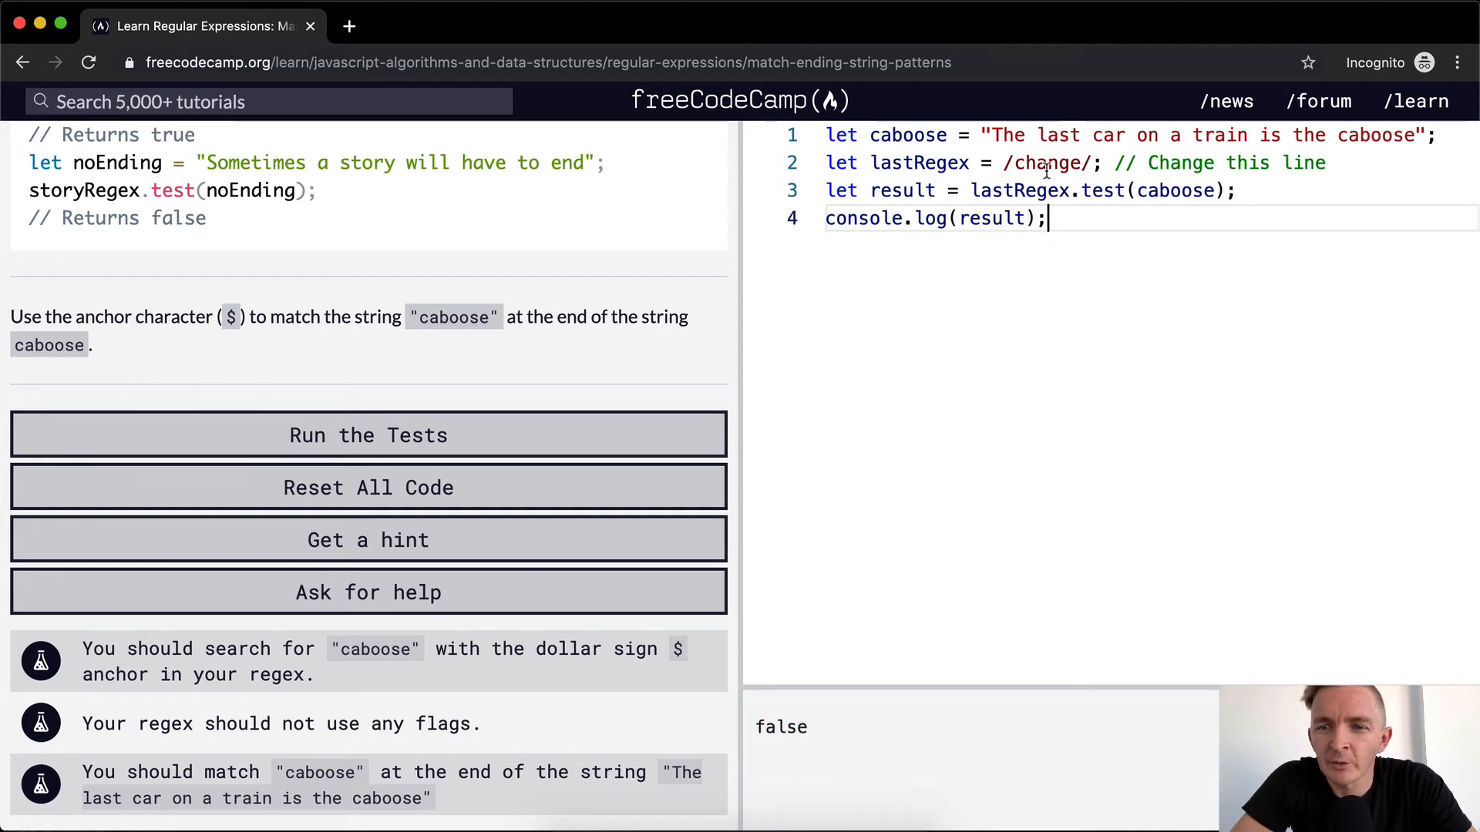
{"action": "double_click", "coordinate": [1049, 163]}
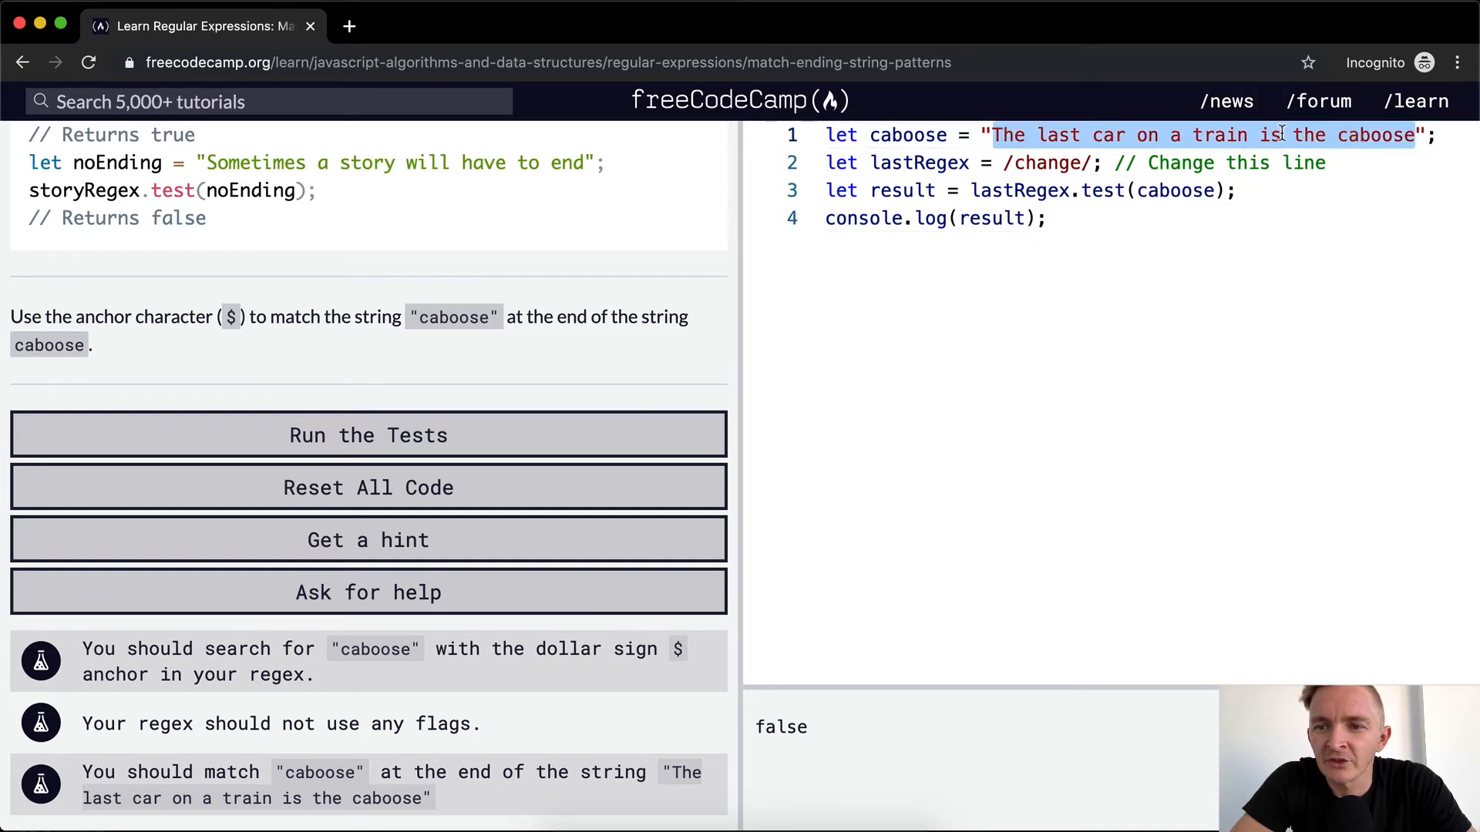
{"action": "type", "text": "change"}
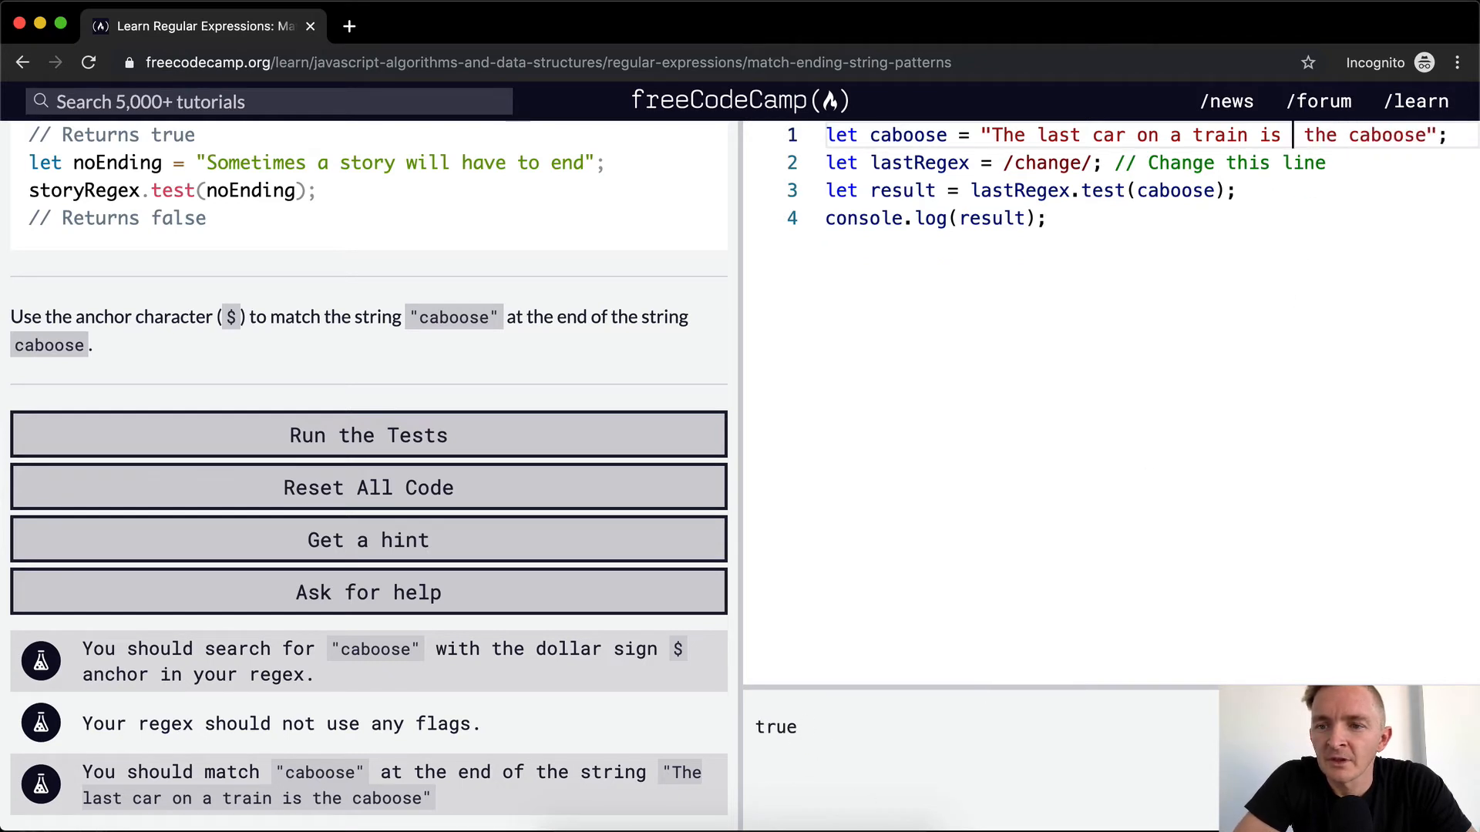
- Replace 'change' in the lastRegex pattern with 'caboose', so it reads /caboose/
{"action": "double_click", "coordinate": [1045, 163]}
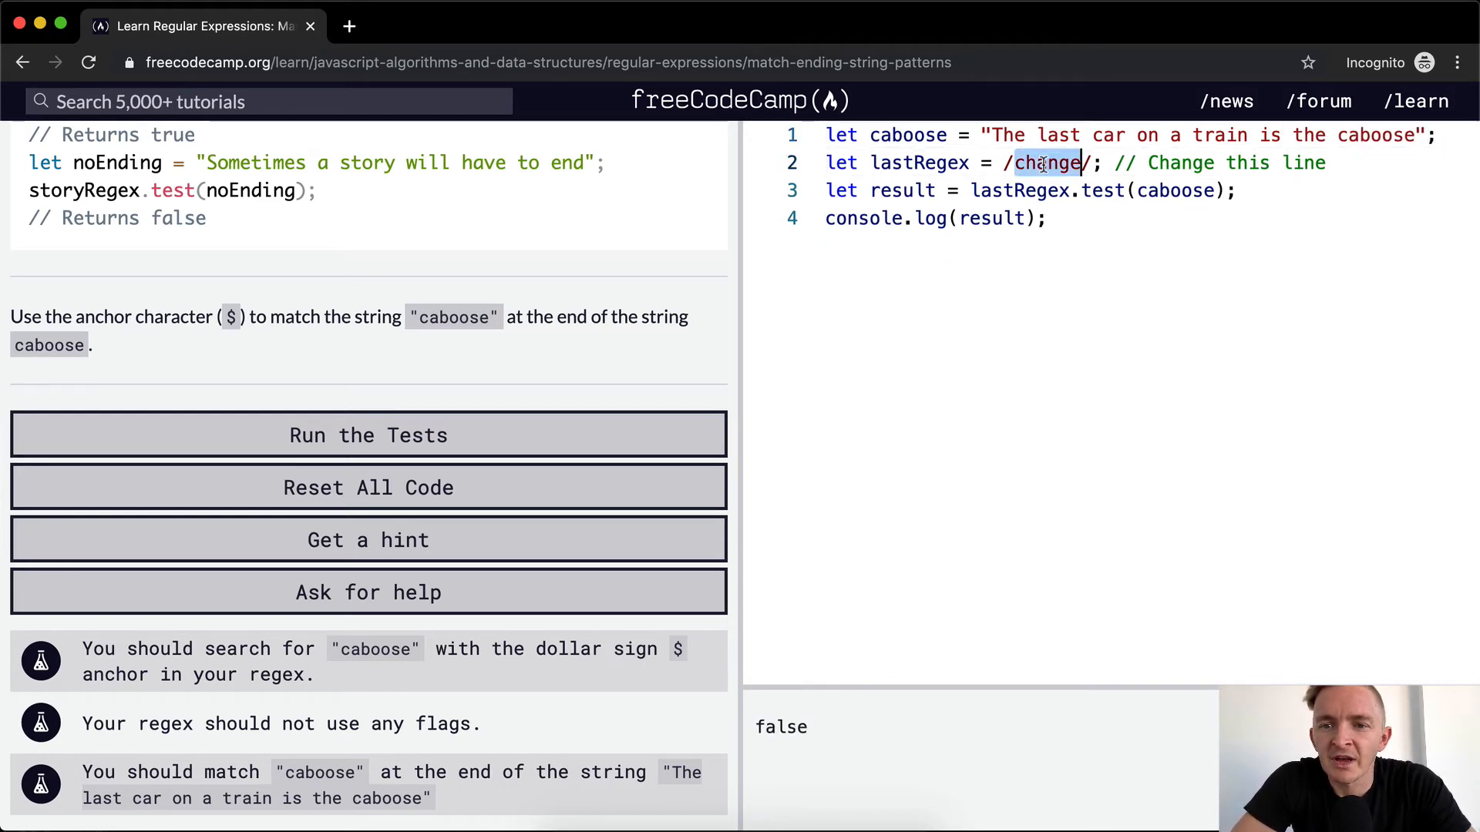
{"action": "type", "text": "caboose"}
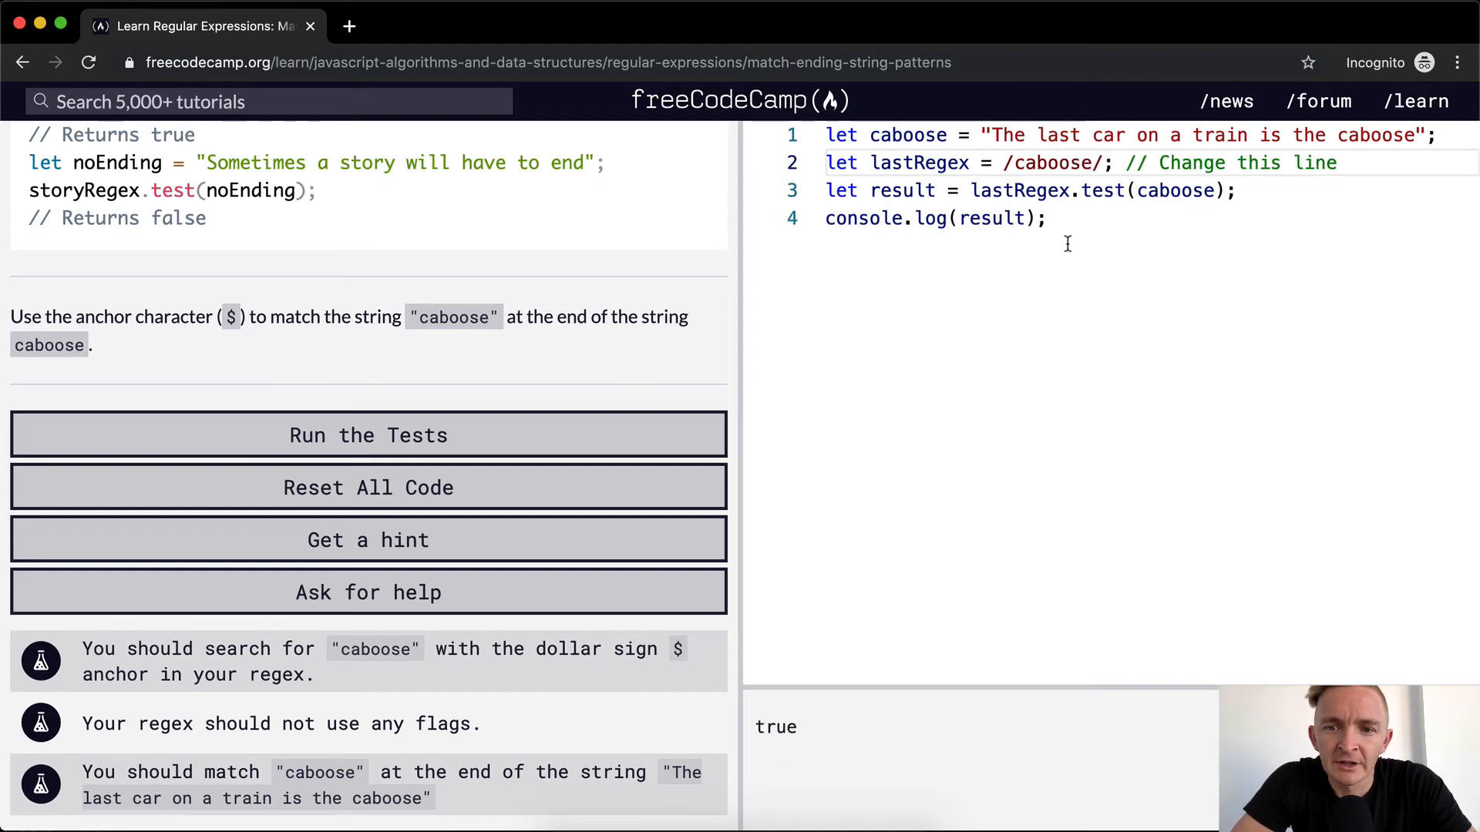
{"action": "double_click", "coordinate": [1377, 135]}
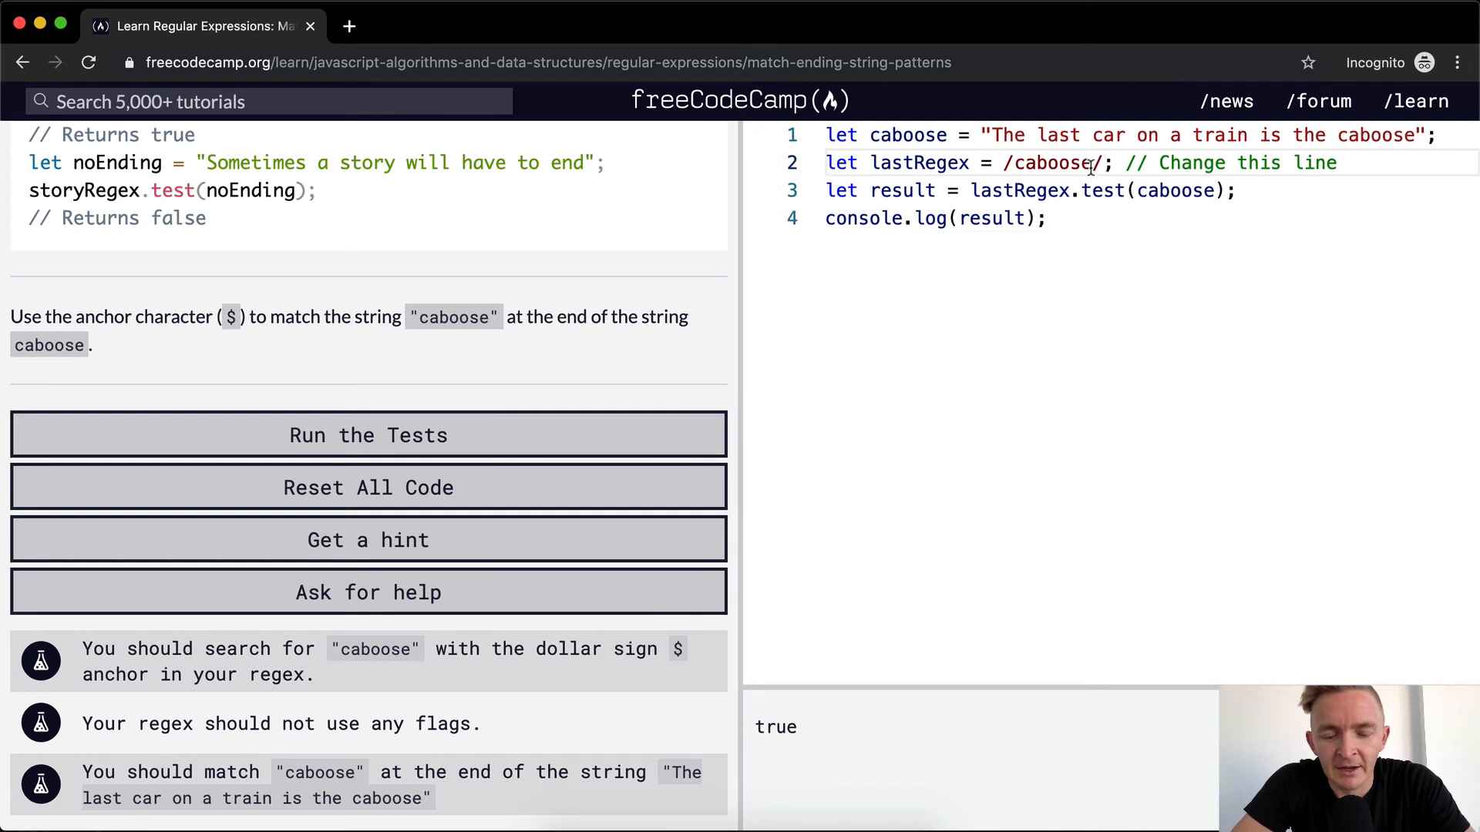
- Anchor the regex as /caboose$/, retype caboose at the string's end, and run the tests
{"action": "type", "text": "$"}
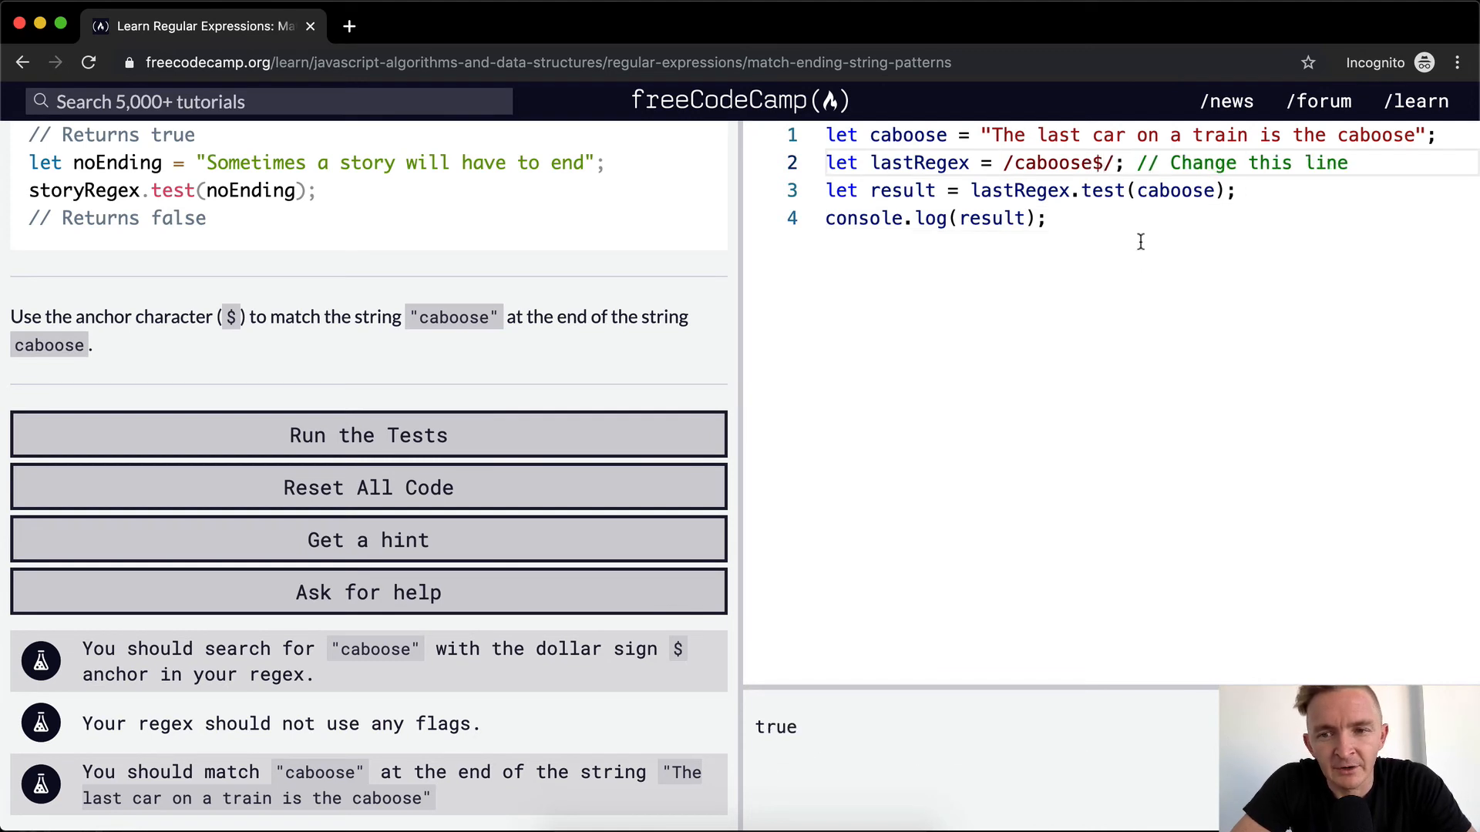
{"action": "double_click", "coordinate": [1375, 136]}
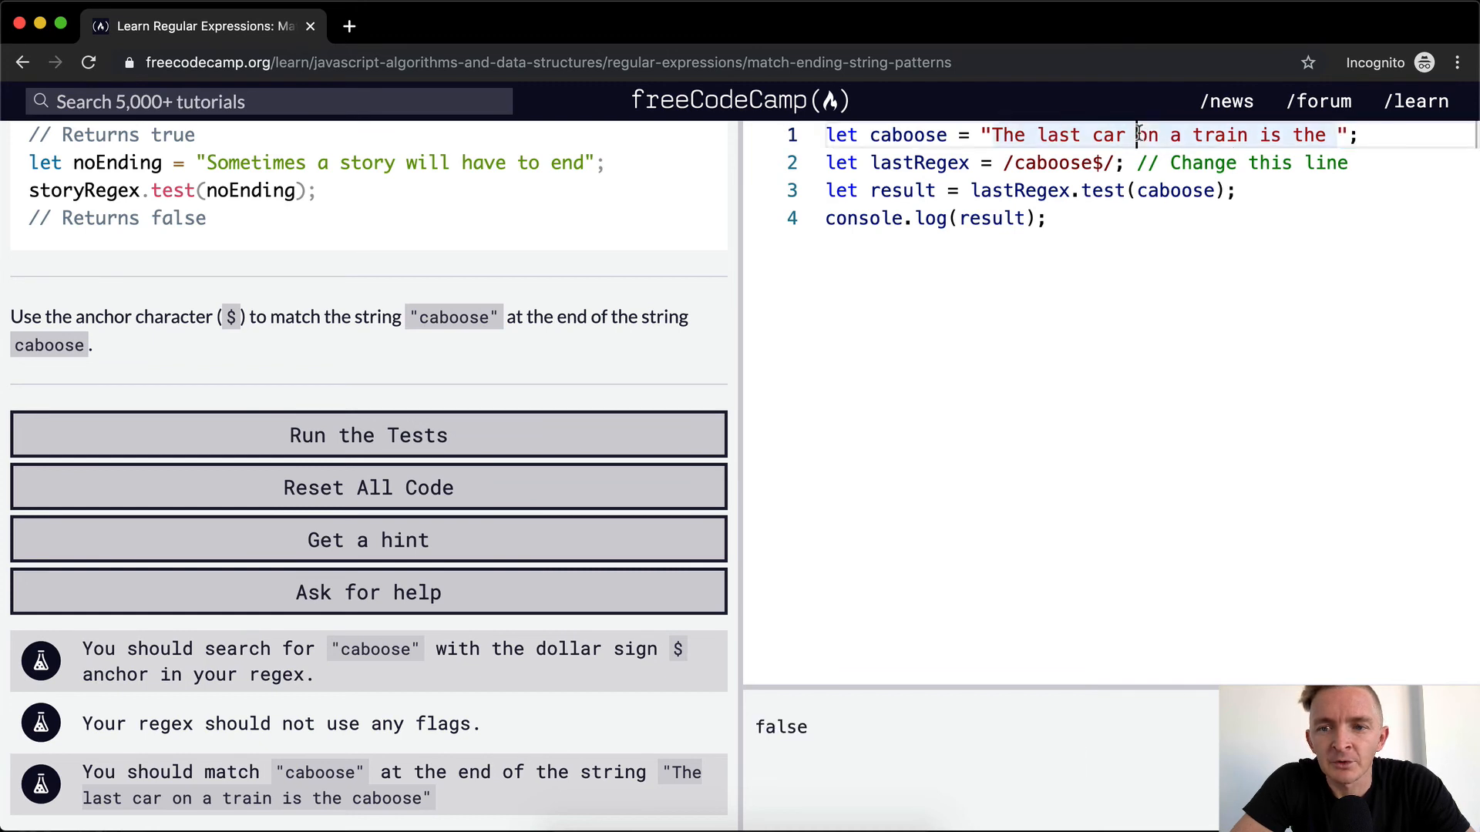
{"action": "type", "text": "caboose"}
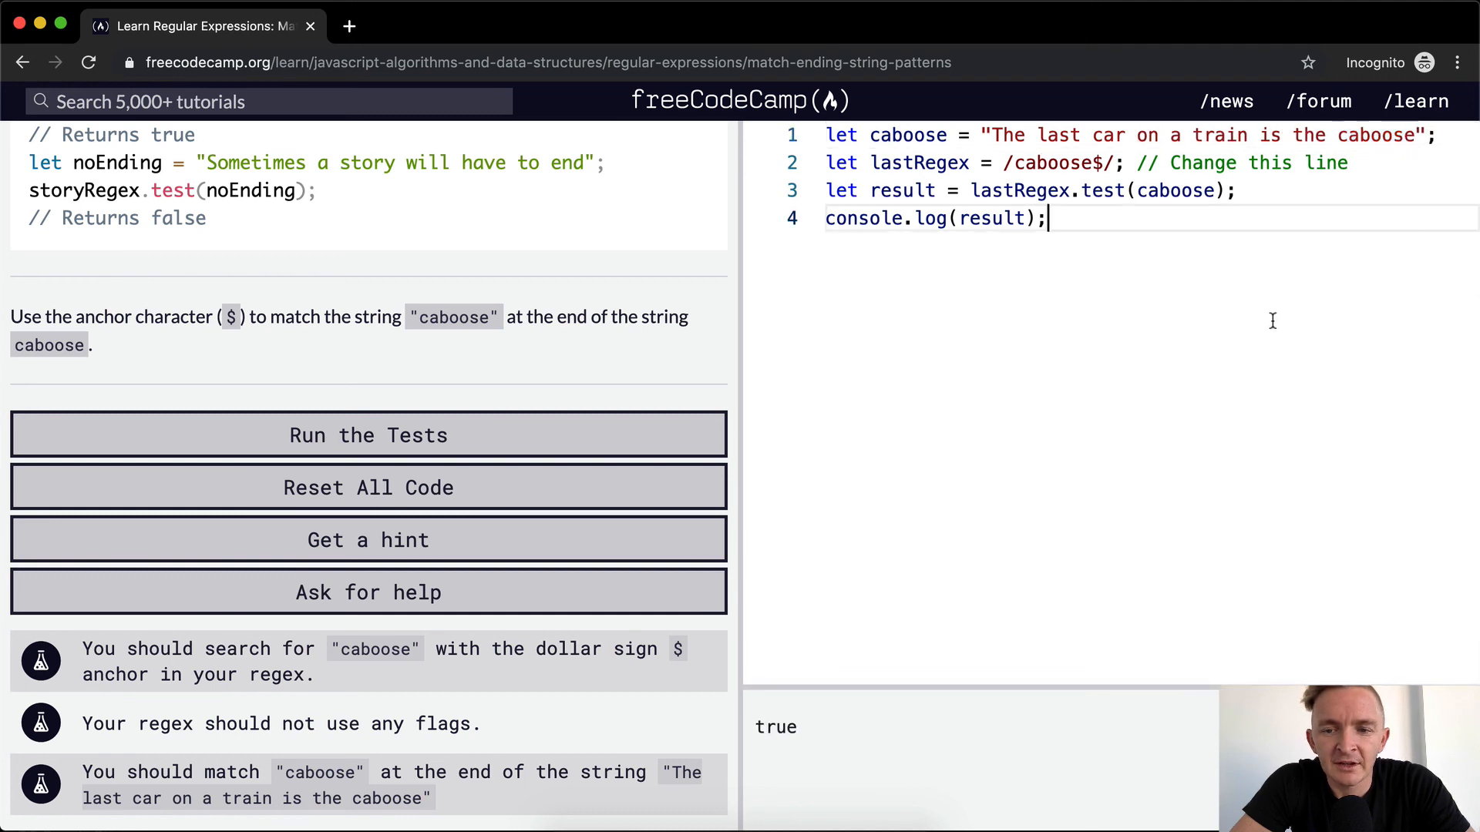
{"action": "left_click", "coordinate": [368, 434]}
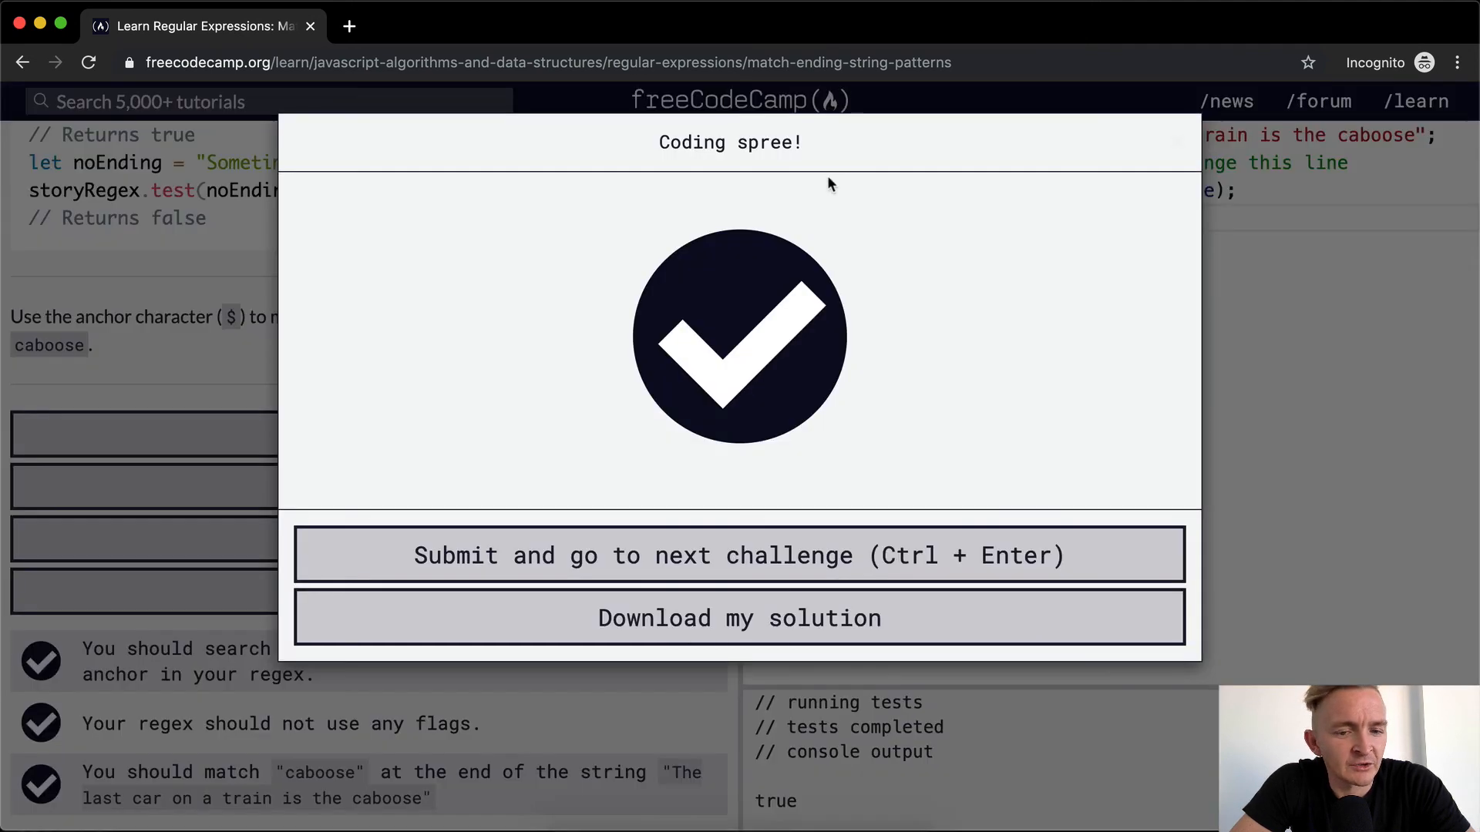